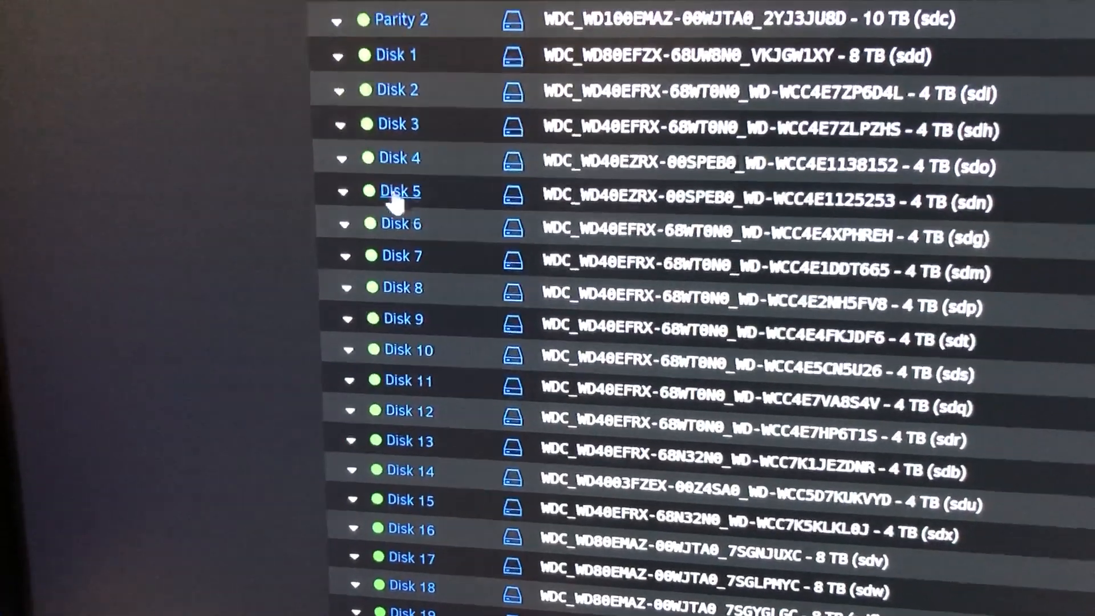
Step: View Disk 5's device page with its SMART Attributes table, showing no self-tests logged
{"action": "scroll", "scroll_direction": "down", "scroll_amount": 3}
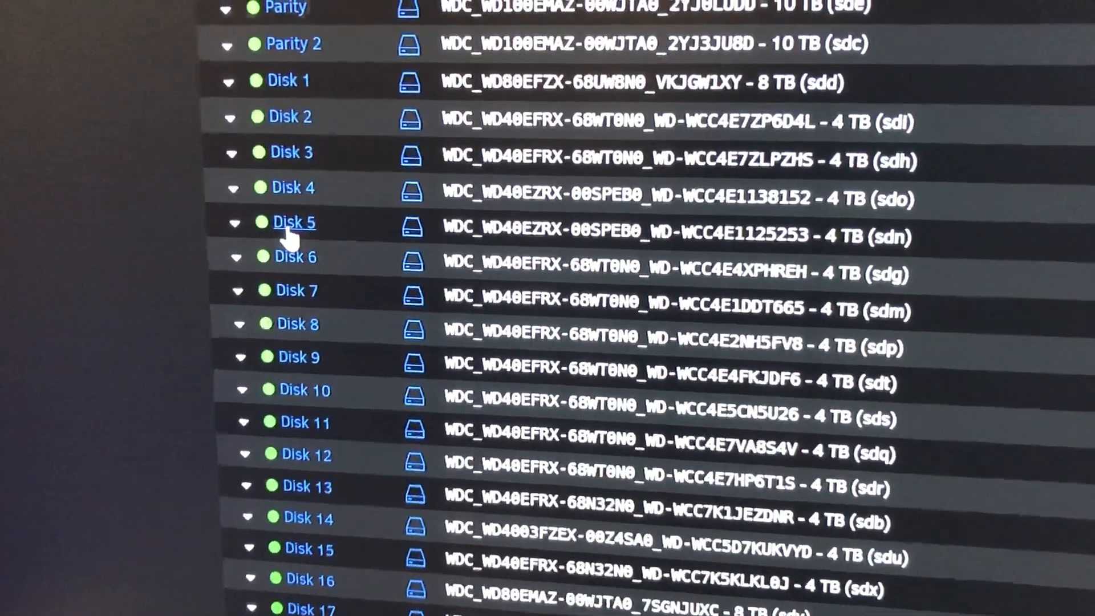
{"action": "left_click", "coordinate": [292, 222]}
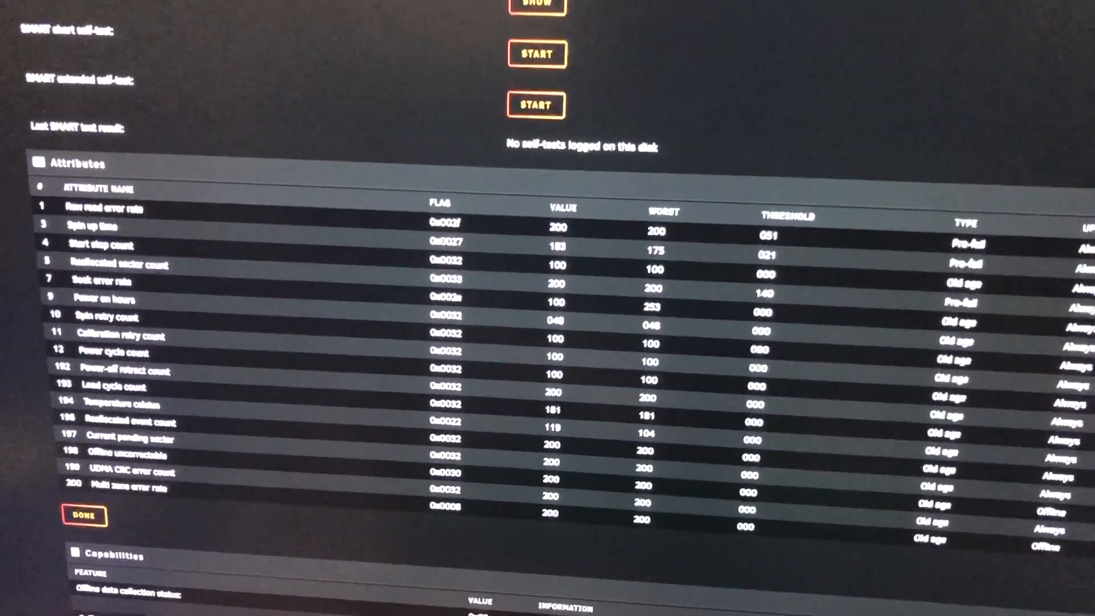
Step: Return from Disk 5's page to the Main tab's Array Devices list via Done
{"action": "left_click", "coordinate": [82, 514]}
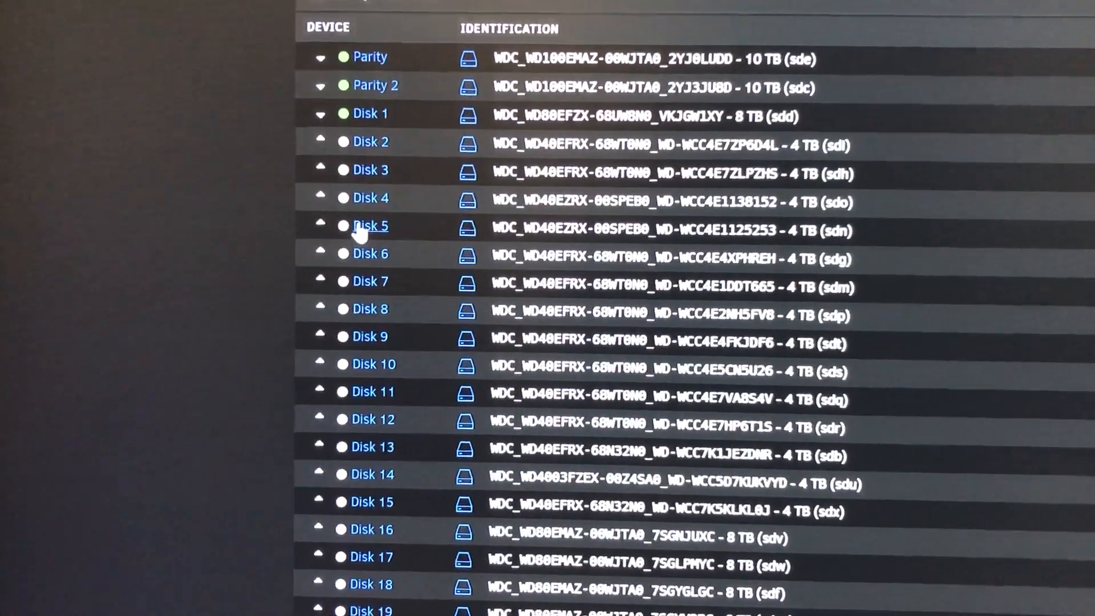
Step: Review Disk 5's settings page down through its Self-Test section before stopping the array
{"action": "left_click", "coordinate": [369, 226]}
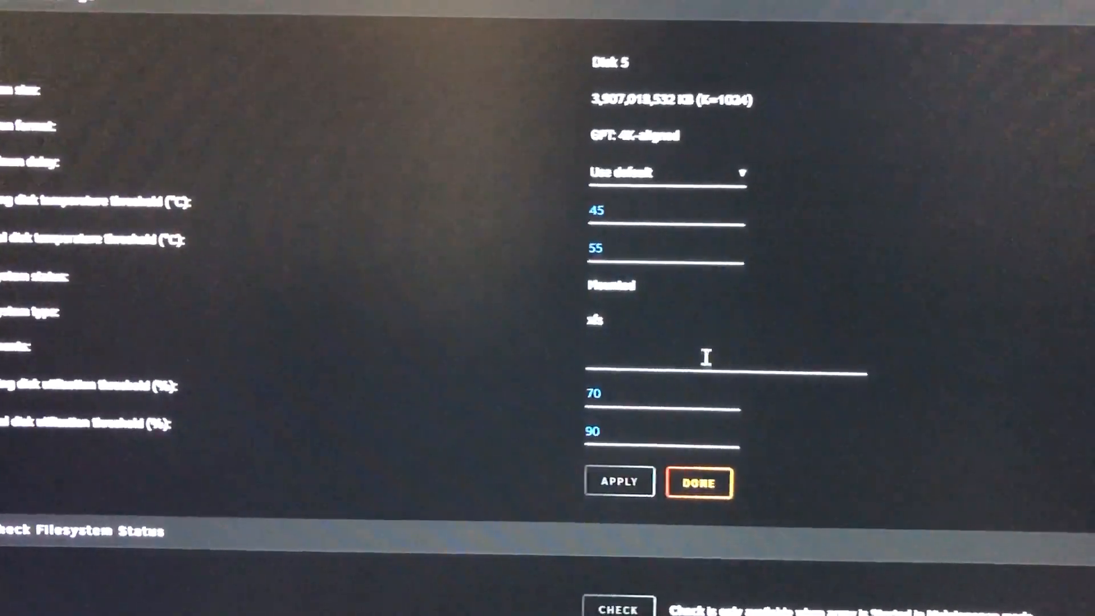
{"action": "scroll", "scroll_direction": "down", "scroll_amount": 3}
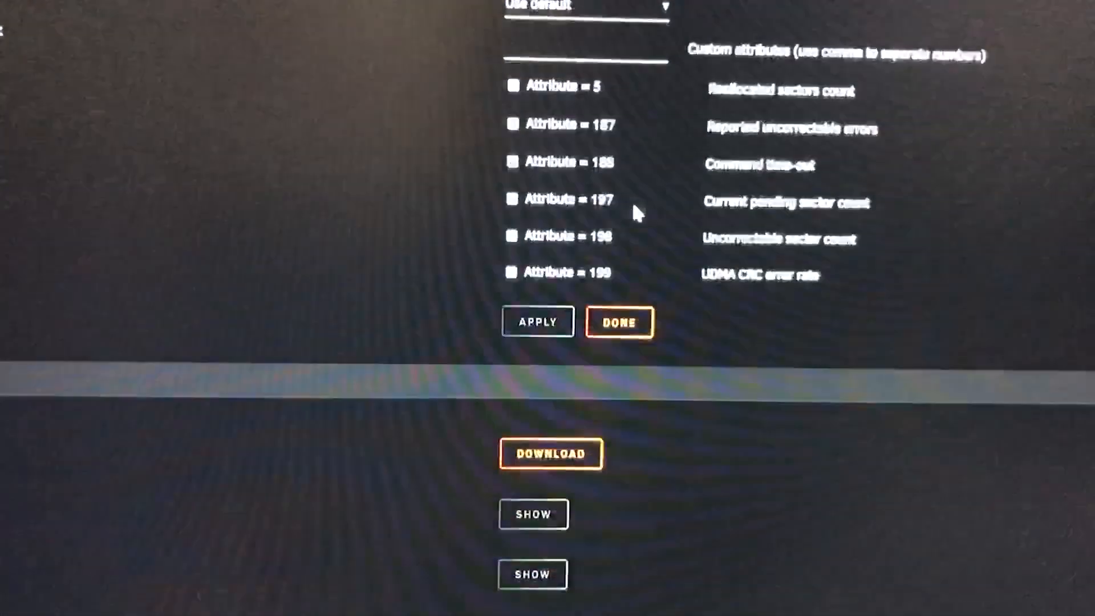
{"action": "scroll", "scroll_direction": "down", "scroll_amount": 3}
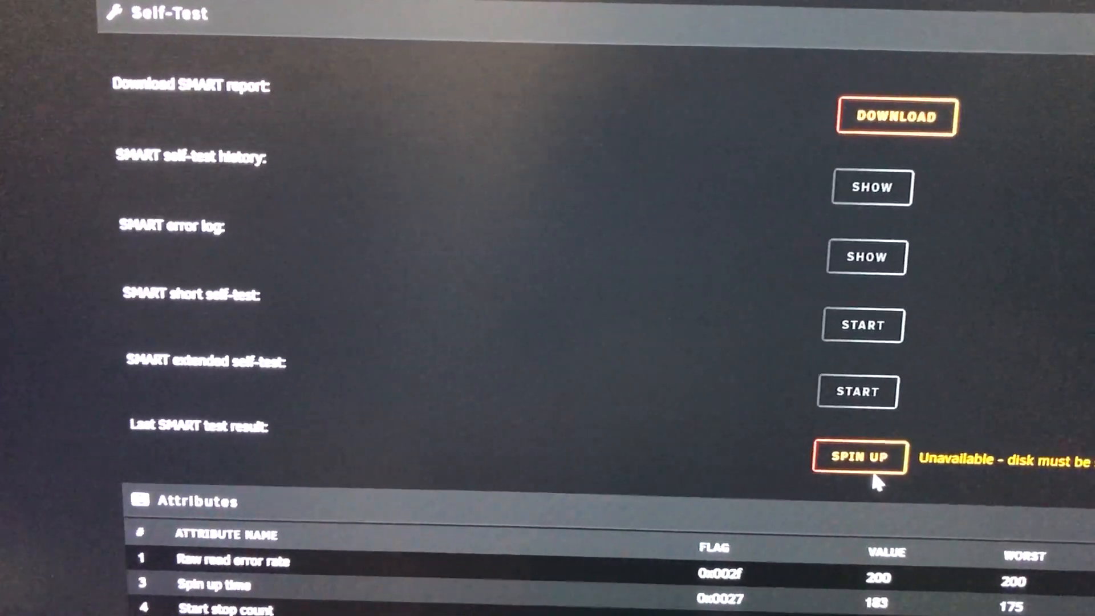
{"action": "scroll", "scroll_direction": "down", "scroll_amount": 3}
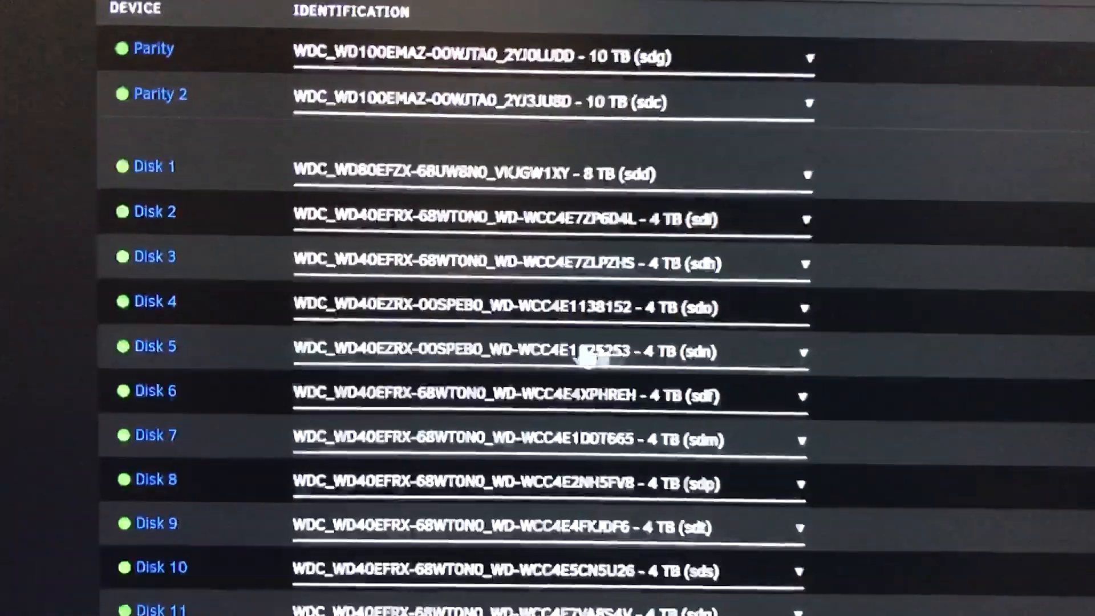
{"action": "left_click", "coordinate": [803, 353]}
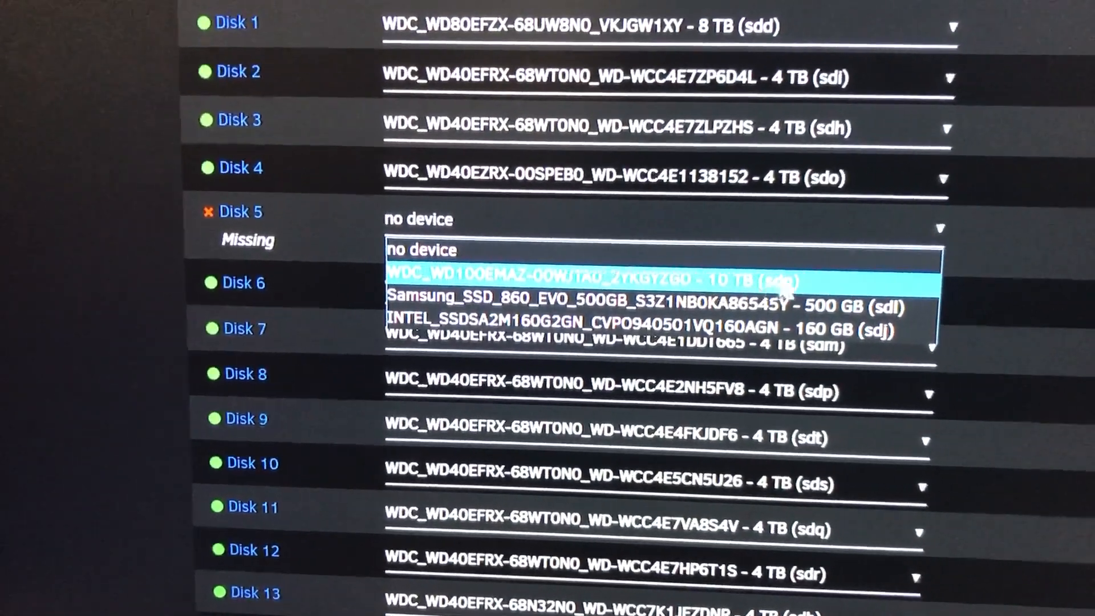
Step: Assign WDC_WD100EMAZ-00WJTA0_2YKGYZGD 10 TB to Disk 5 and reach the Array Operation section
{"action": "left_click", "coordinate": [593, 281]}
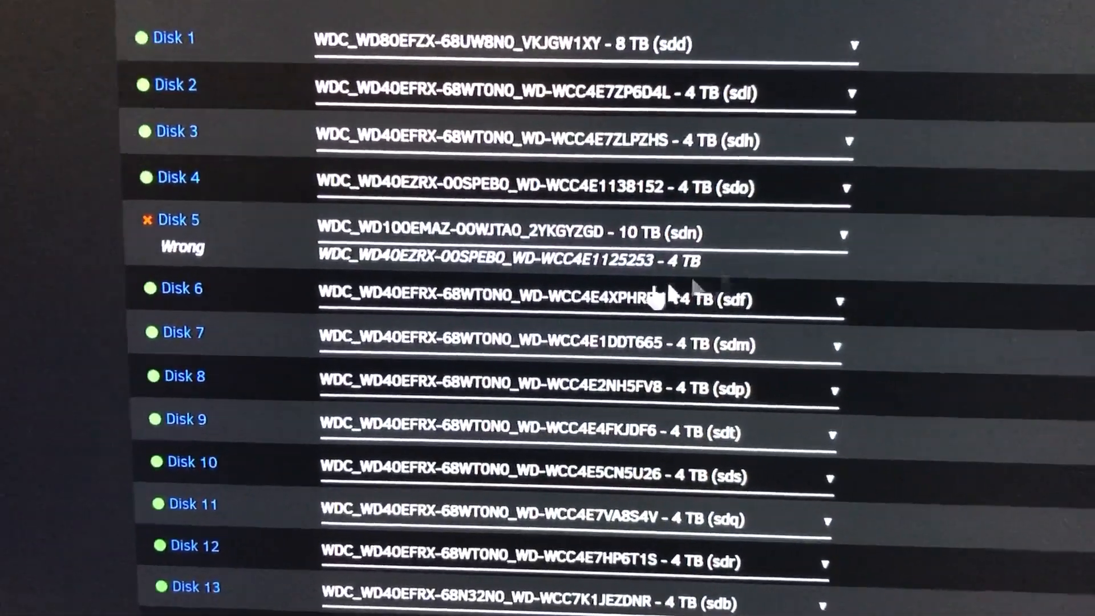
{"action": "scroll", "scroll_direction": "down", "scroll_amount": 3}
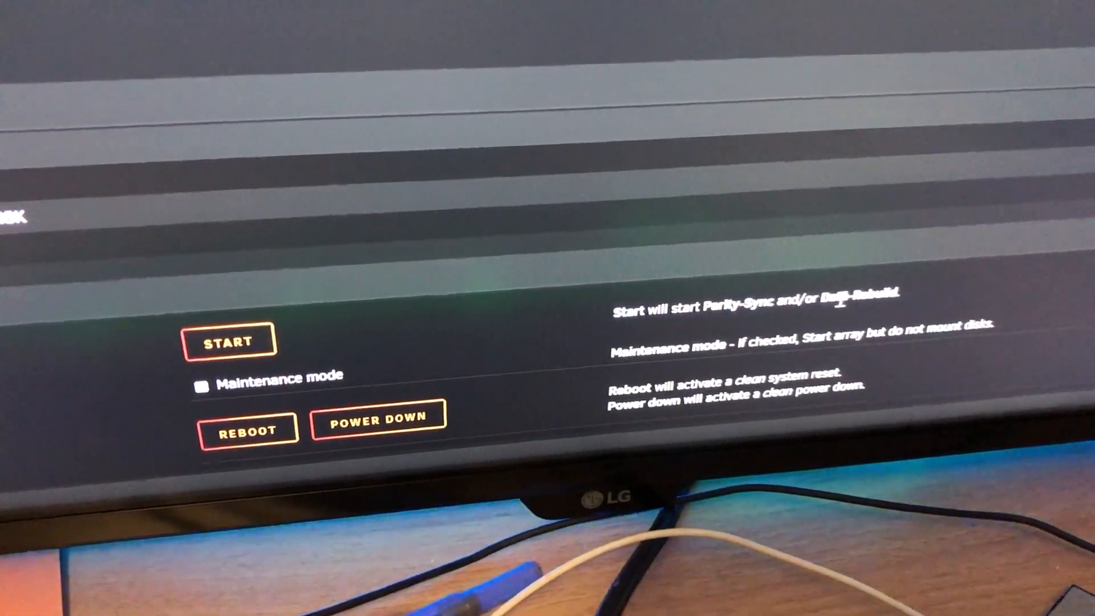
Step: Start the array so the 10 TB Disk 5 comes online and the data rebuild begins
{"action": "left_click", "coordinate": [232, 341]}
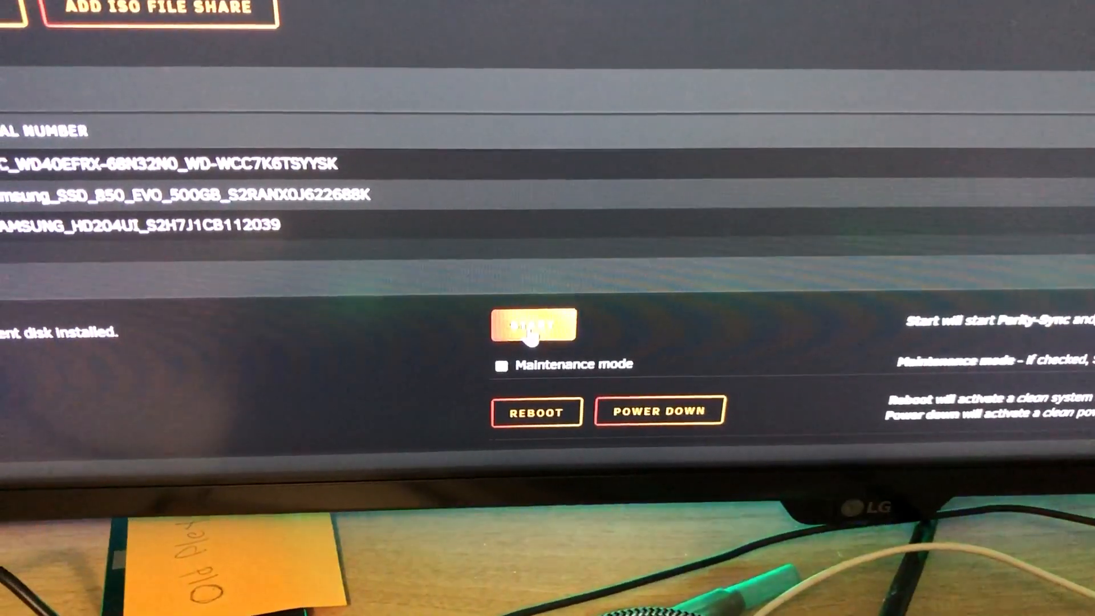
{"action": "left_click", "coordinate": [533, 326]}
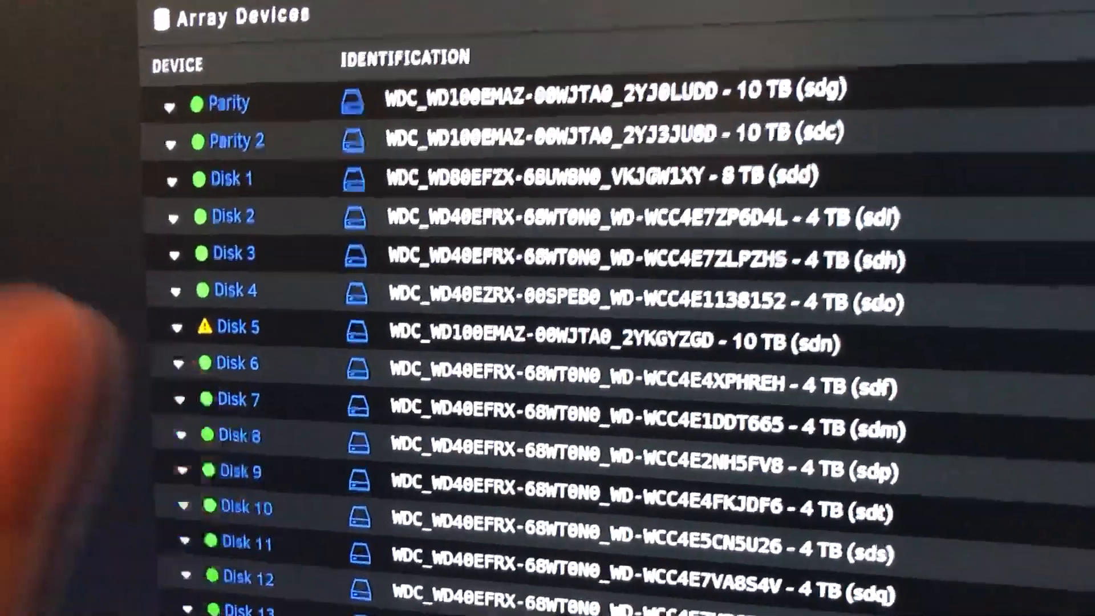
{"action": "scroll", "scroll_direction": "down", "scroll_amount": 3}
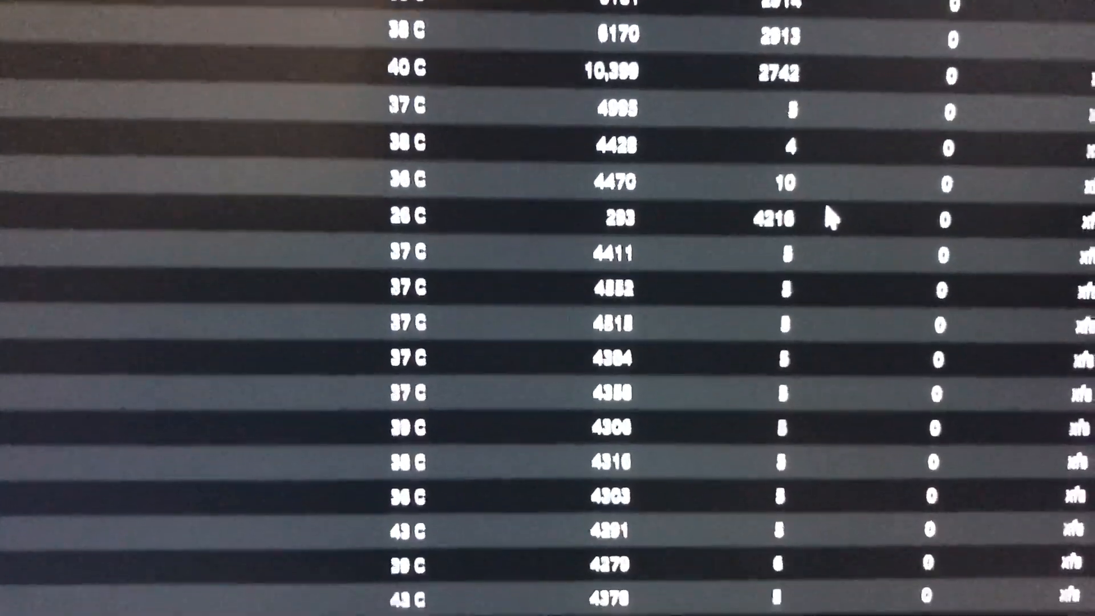
{"action": "scroll", "scroll_direction": "down", "scroll_amount": 3}
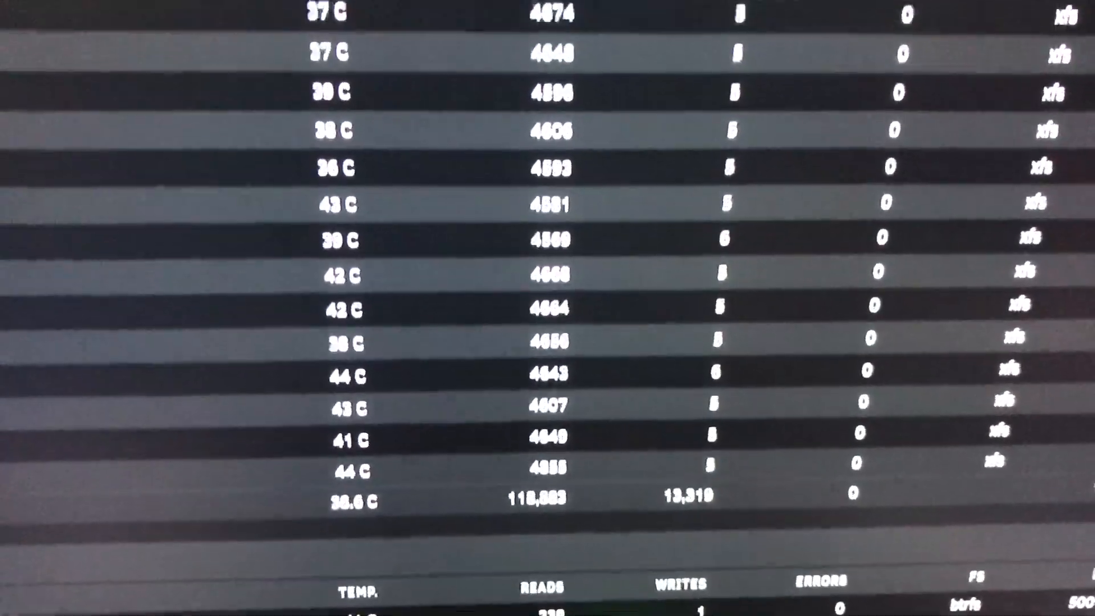